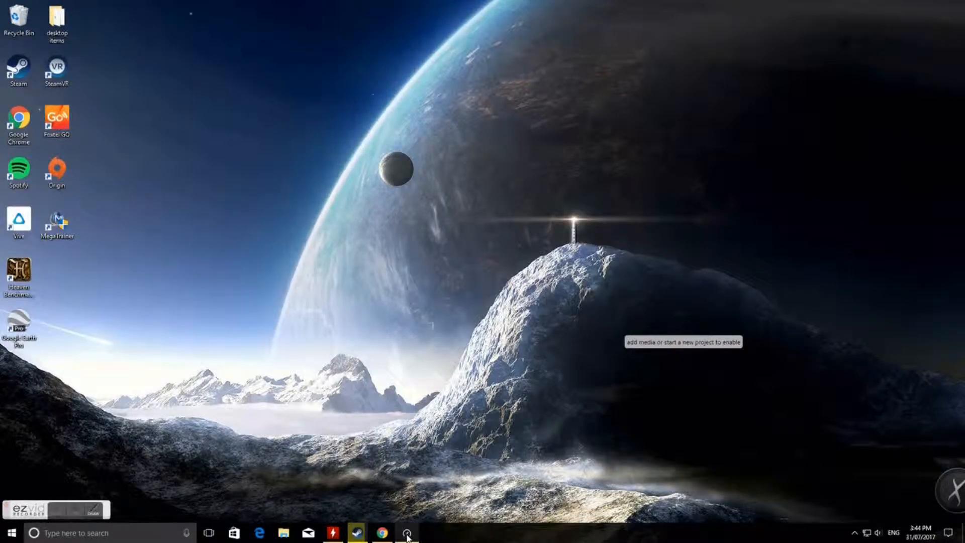
# - Run an ADSL speed test: 25 ms ping, 5.53 Mbps down, 0.74 Mbps up
pyautogui.click(406, 533)
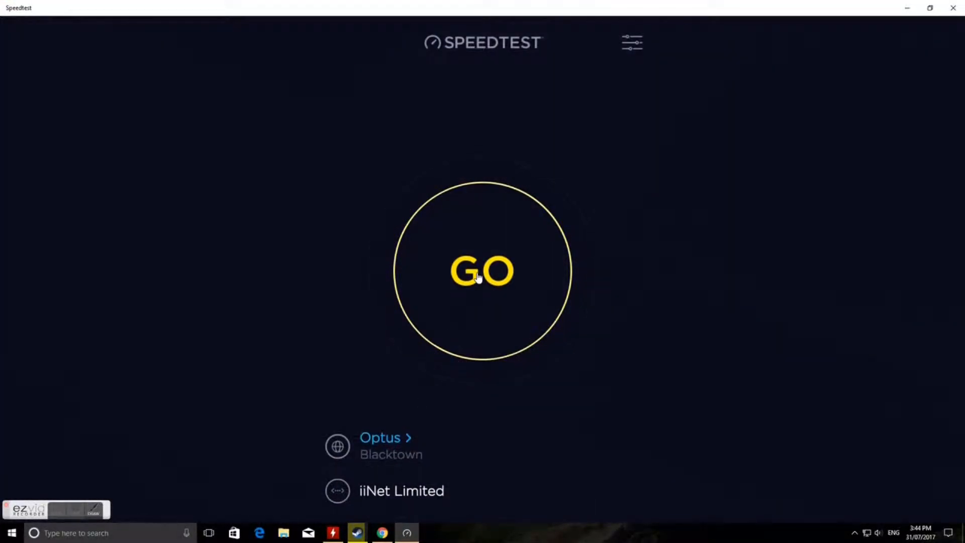
pyautogui.click(483, 270)
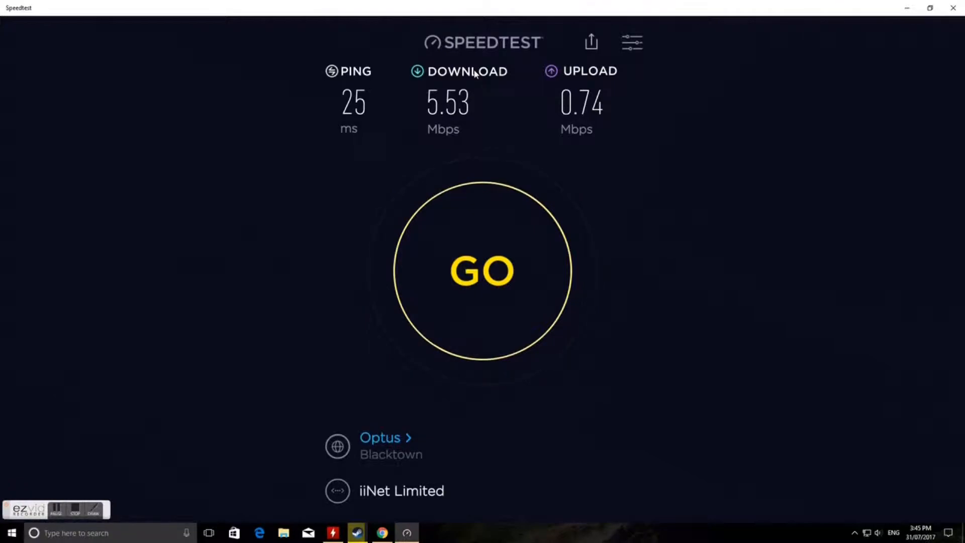
pyautogui.moveTo(490, 50)
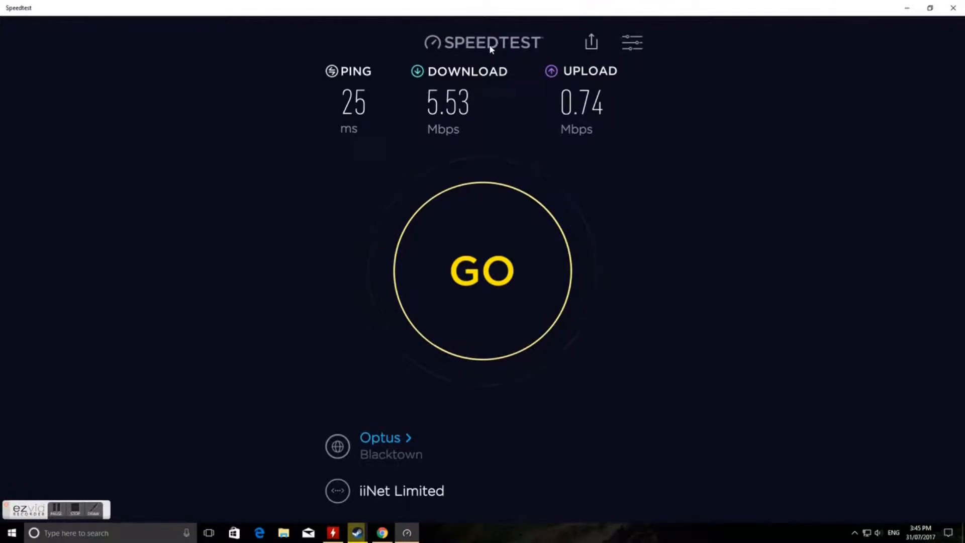
# - Review the stats (5 tests, 5.54 Mbps highest, 5.52 Mbps average), then close Speedtest
pyautogui.click(632, 43)
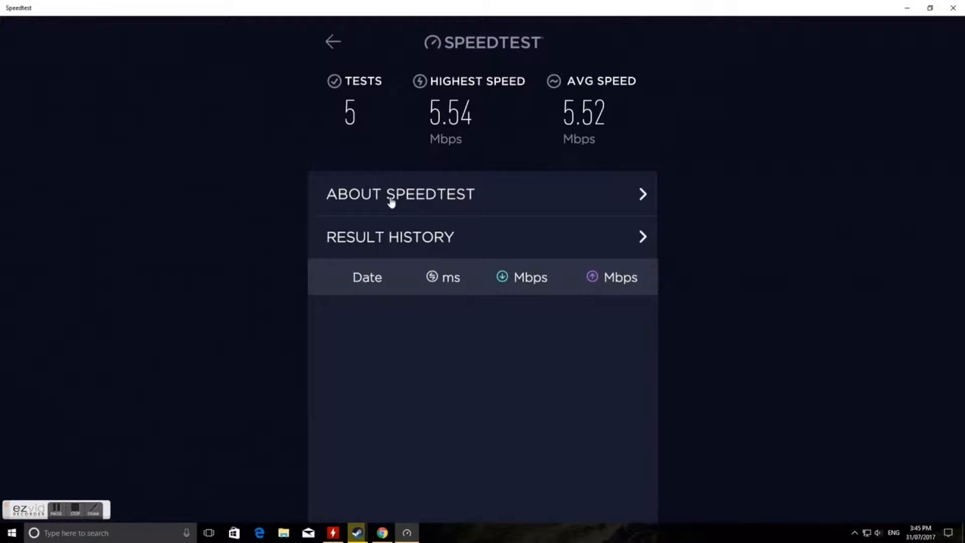
pyautogui.click(389, 237)
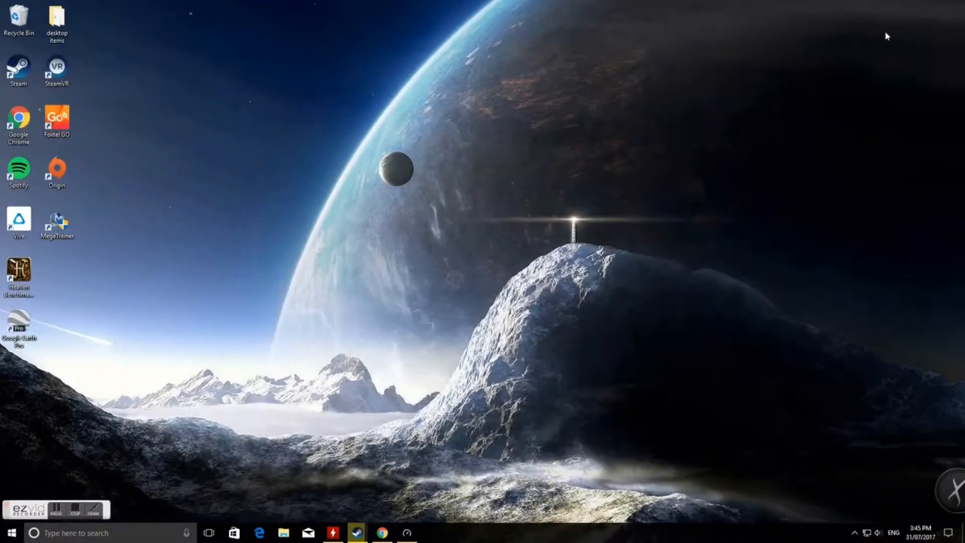
# - Start the 50meg.test download from the Internode mirror in Chrome
pyautogui.click(382, 533)
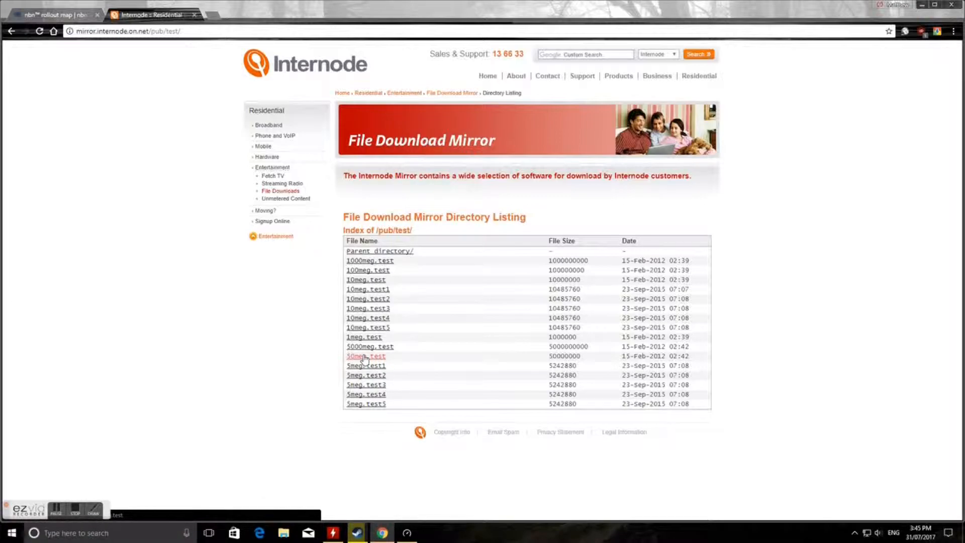
pyautogui.click(366, 356)
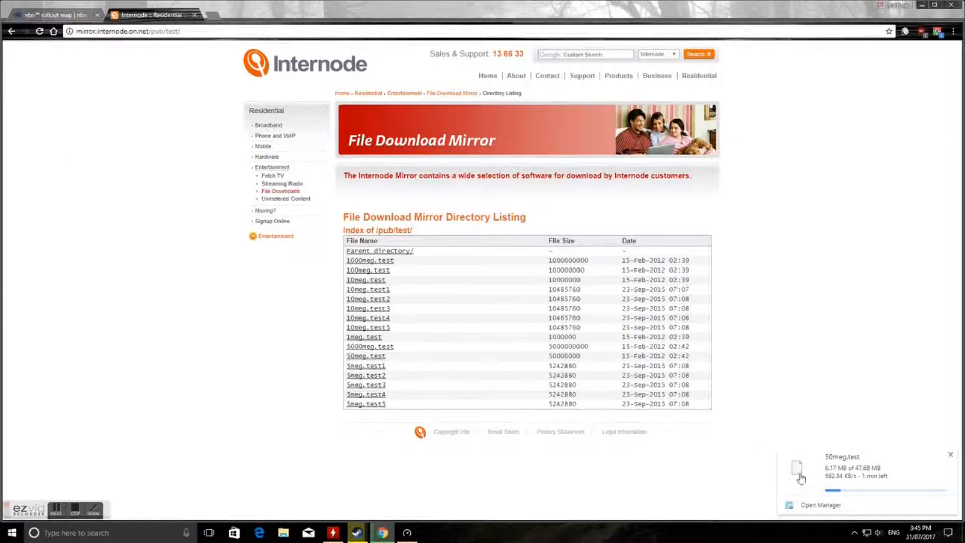
pyautogui.click(56, 14)
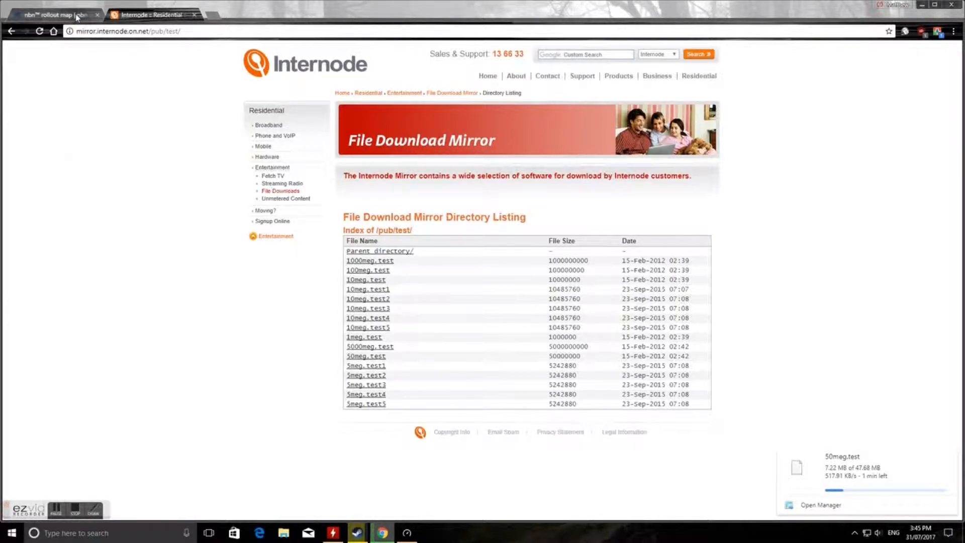
# - Pin the Muswellbrook address on the nbn rollout map, reading FTTN build commenced, due Sep 2017
pyautogui.click(52, 15)
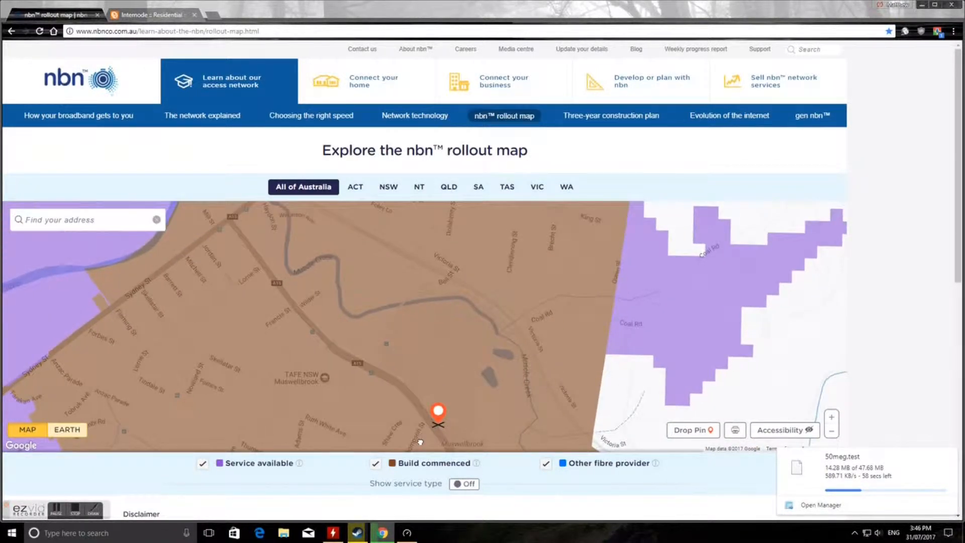
pyautogui.moveTo(438, 411); pyautogui.dragTo(363, 283)
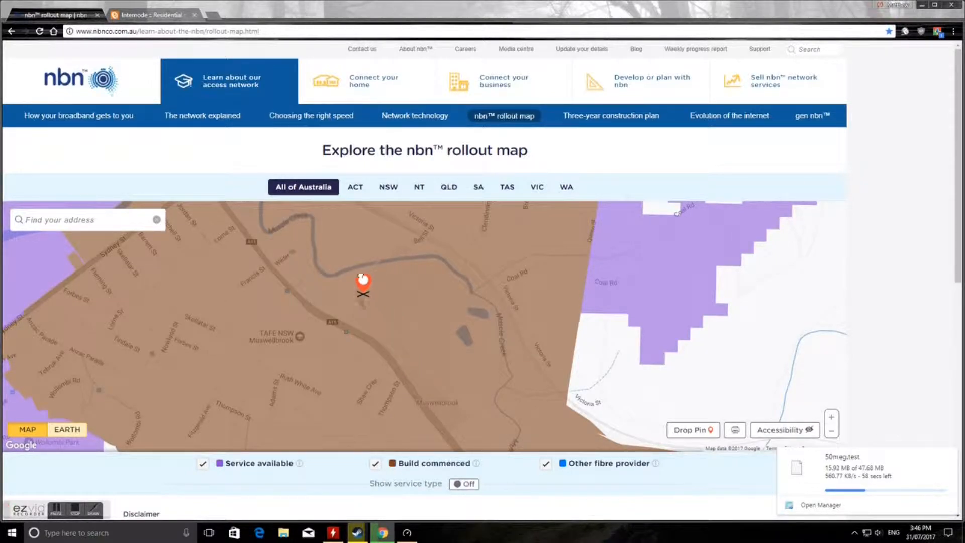
pyautogui.click(362, 284)
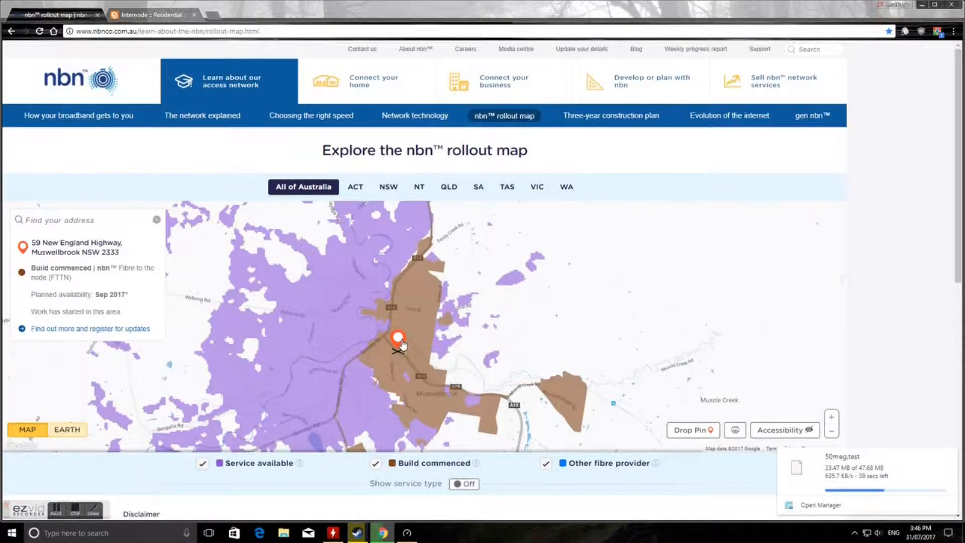
pyautogui.click(151, 14)
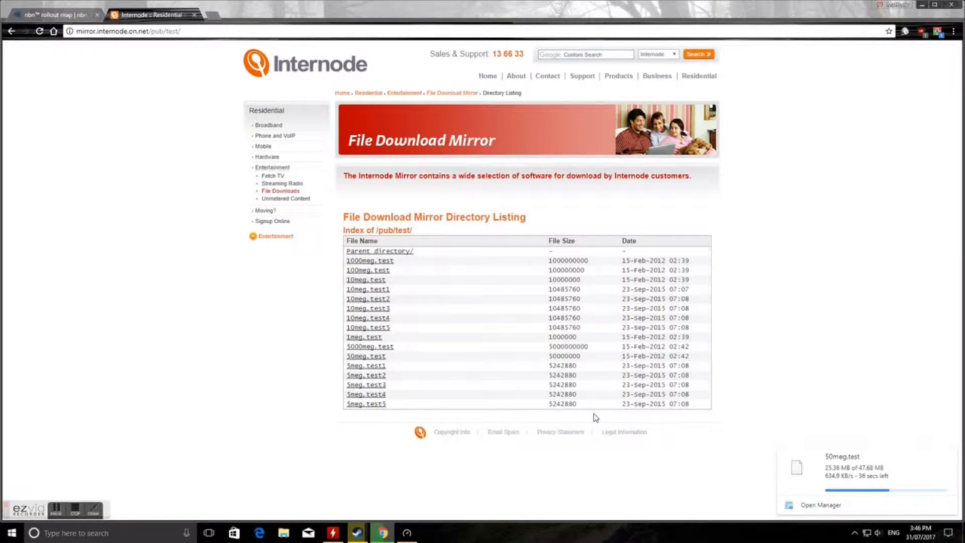
pyautogui.moveTo(750, 449)
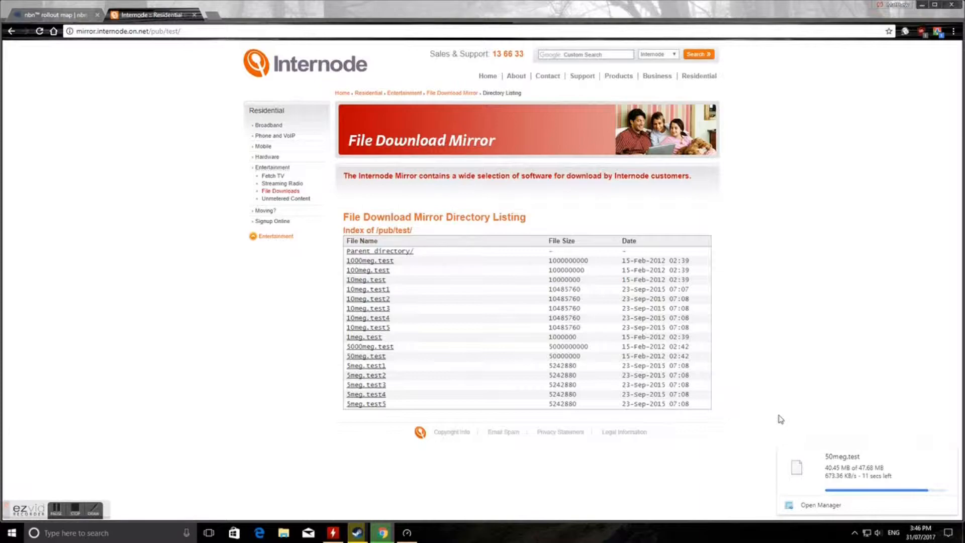
pyautogui.moveTo(786, 414)
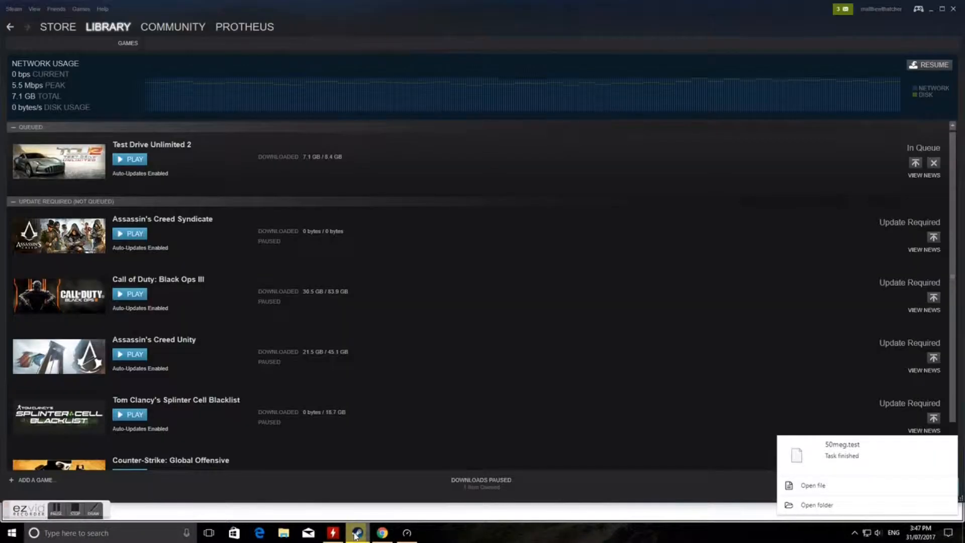
# - Resume the Test Drive Unlimited 2 download to about 5.4 Mbps, then pause it
pyautogui.click(931, 64)
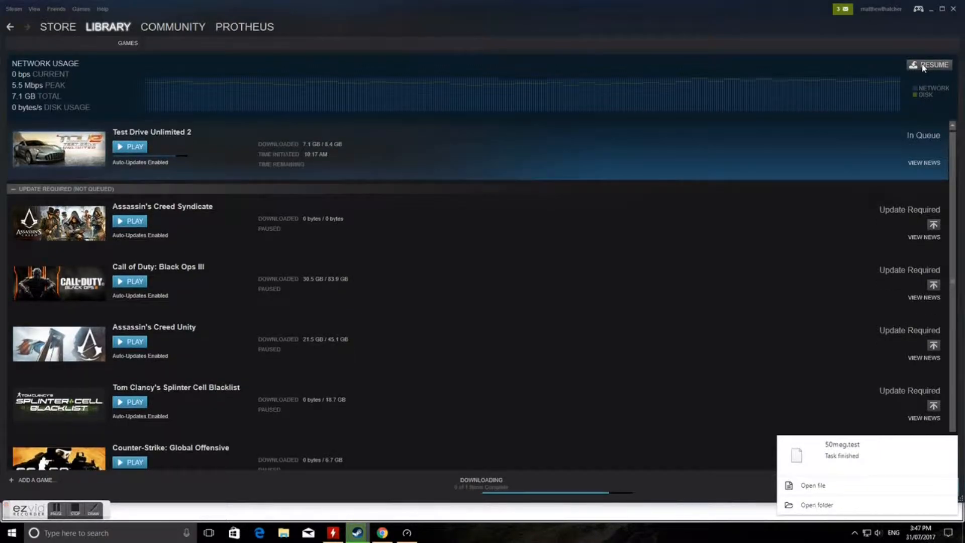
pyautogui.click(934, 64)
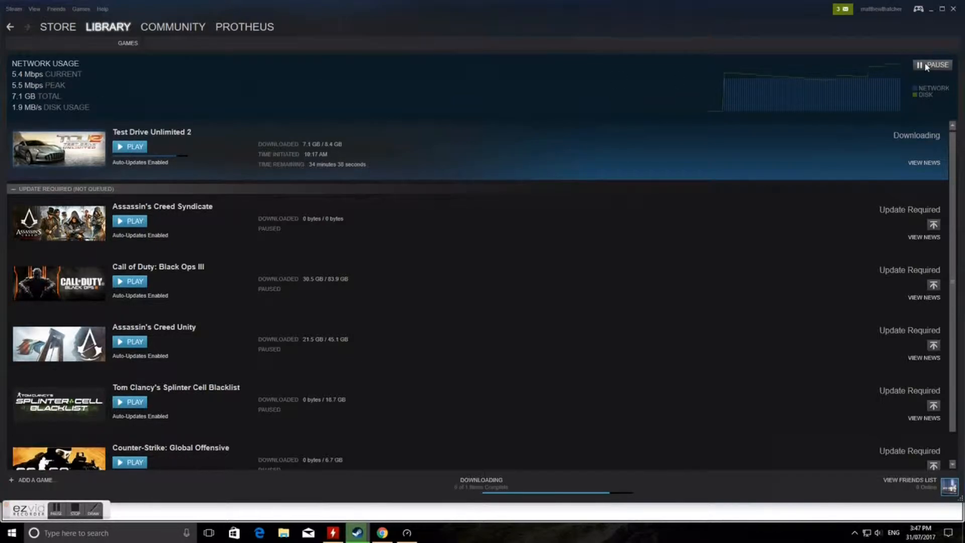
pyautogui.click(933, 64)
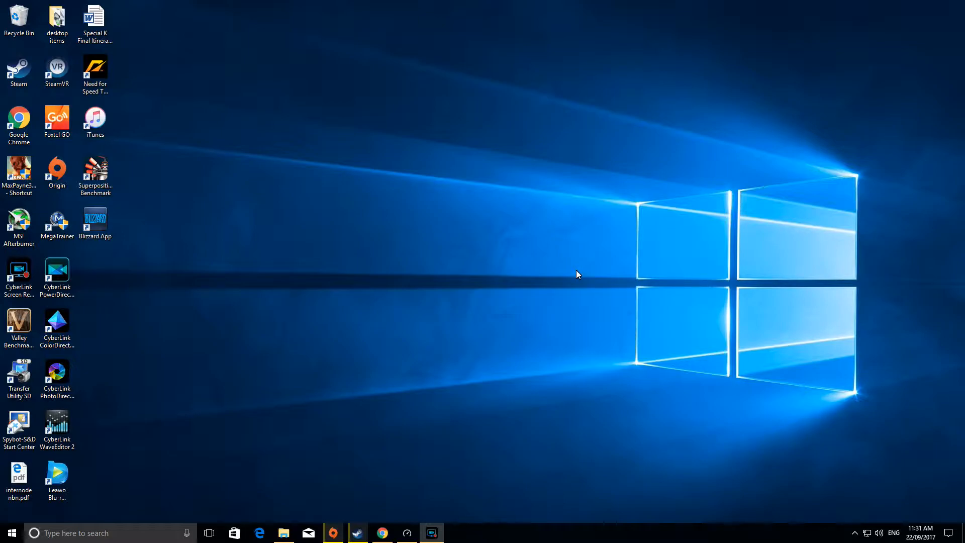
# - Run an NBN speed test against Australian Private Networks Sydney: 16 ms ping, ~47.7 Mbps down
pyautogui.click(406, 533)
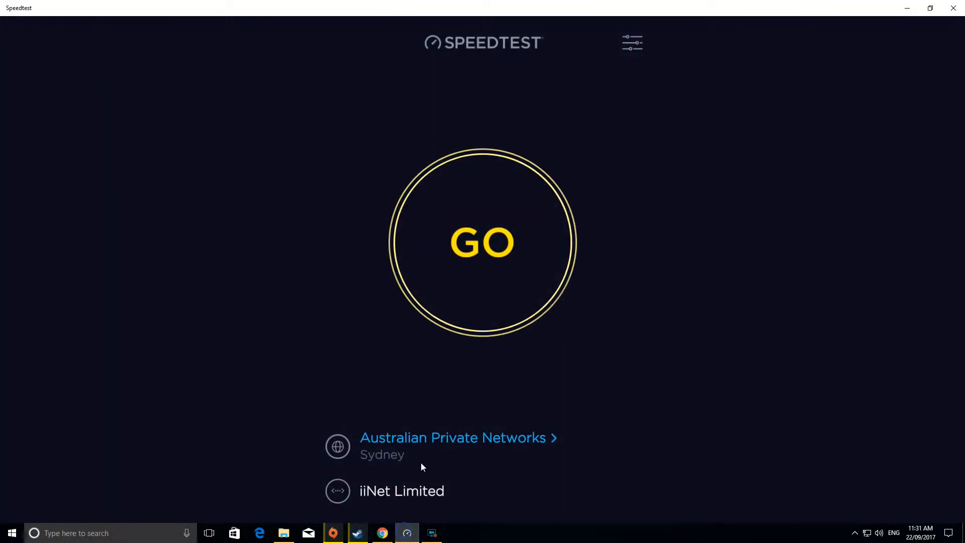
pyautogui.click(482, 242)
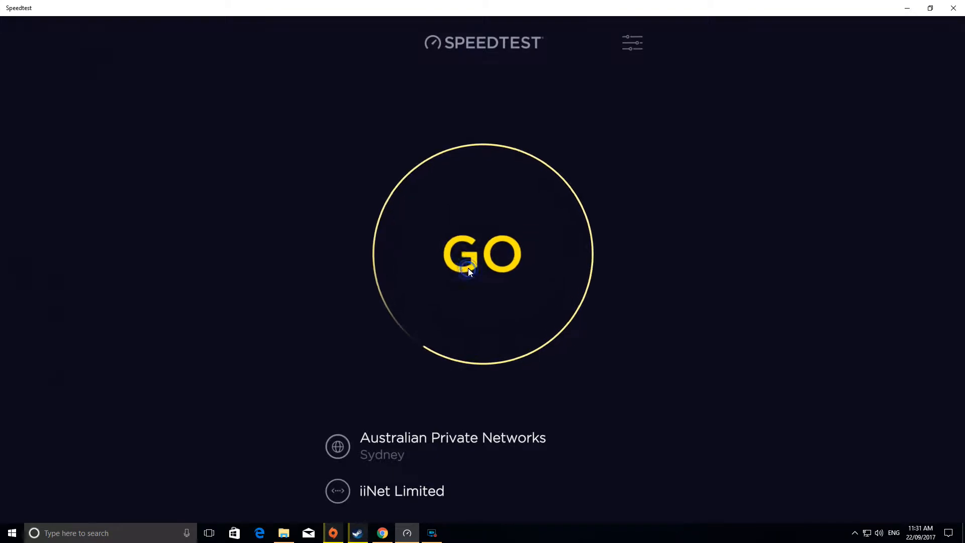
pyautogui.click(483, 254)
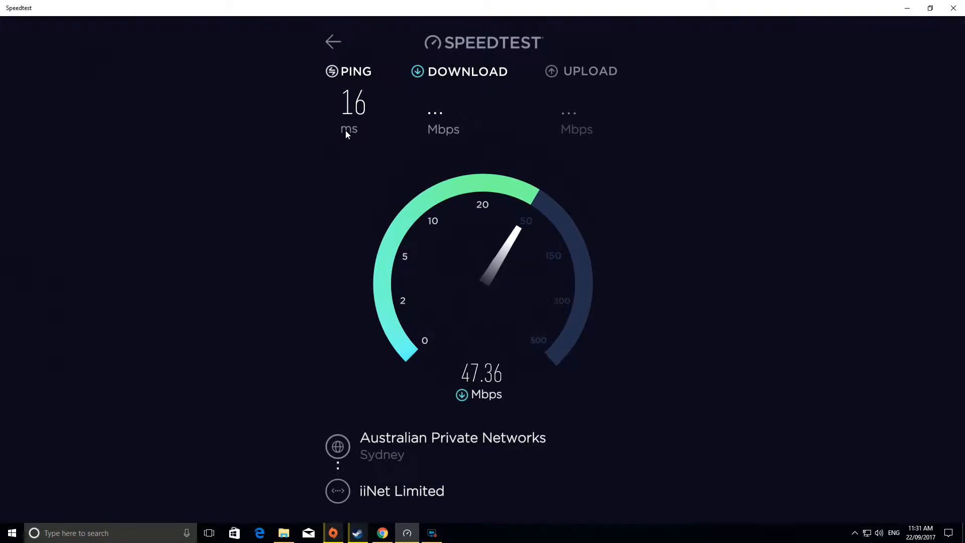
pyautogui.moveTo(369, 221)
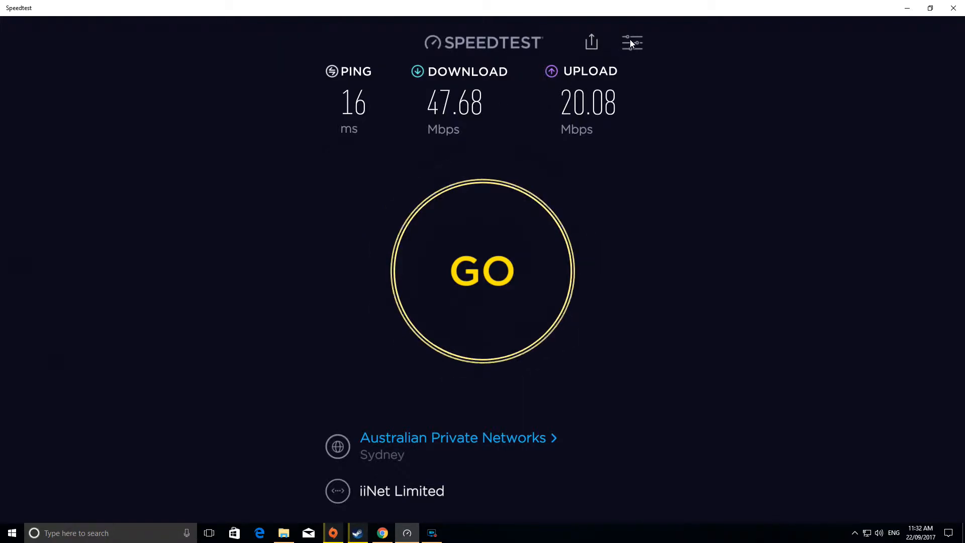
pyautogui.moveTo(572, 144)
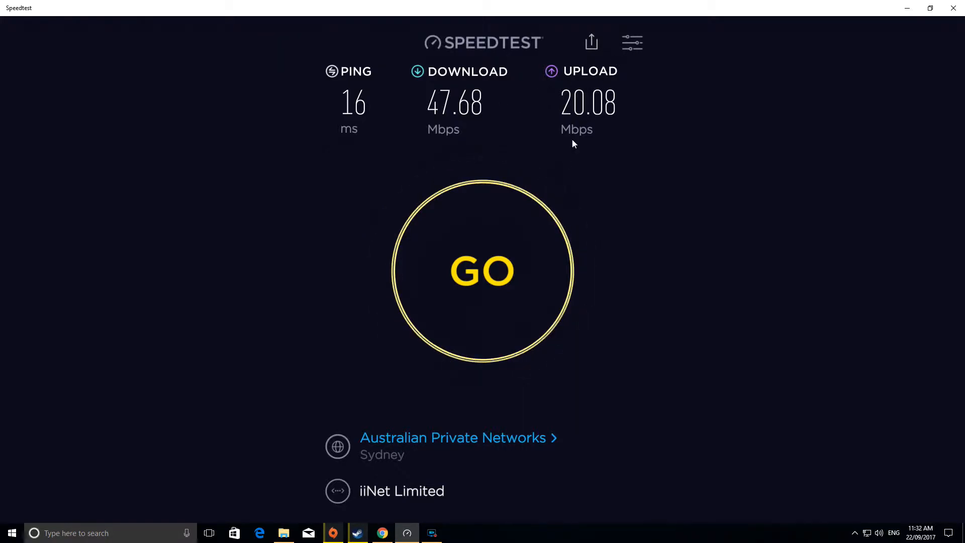
# - Review the stats (19 tests, 47.71 Mbps highest, 14.16 Mbps average) and the result history
pyautogui.click(632, 42)
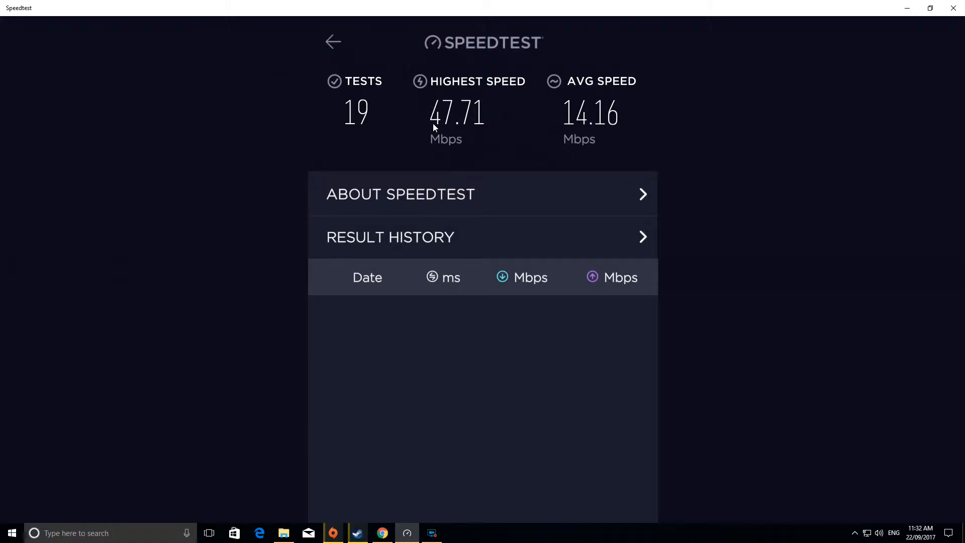
pyautogui.moveTo(579, 188)
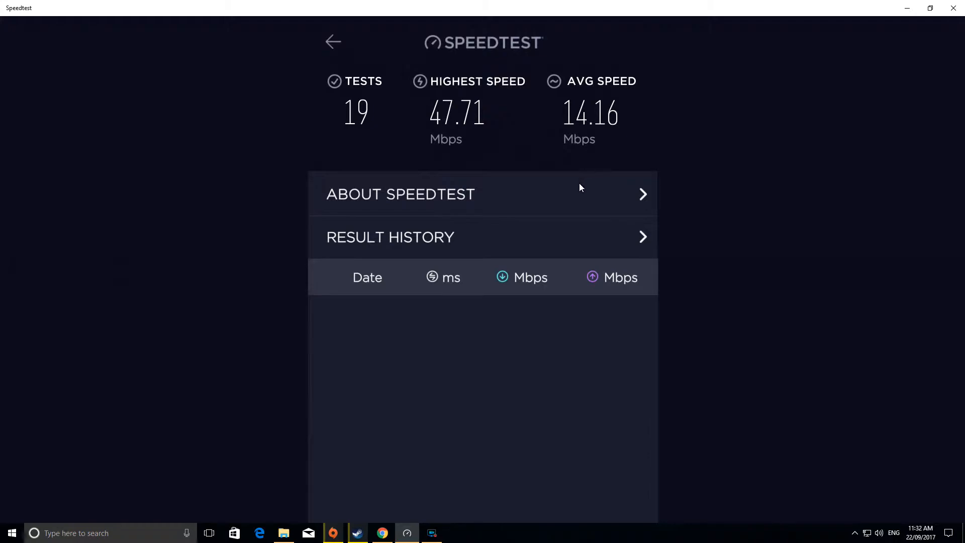
pyautogui.click(390, 238)
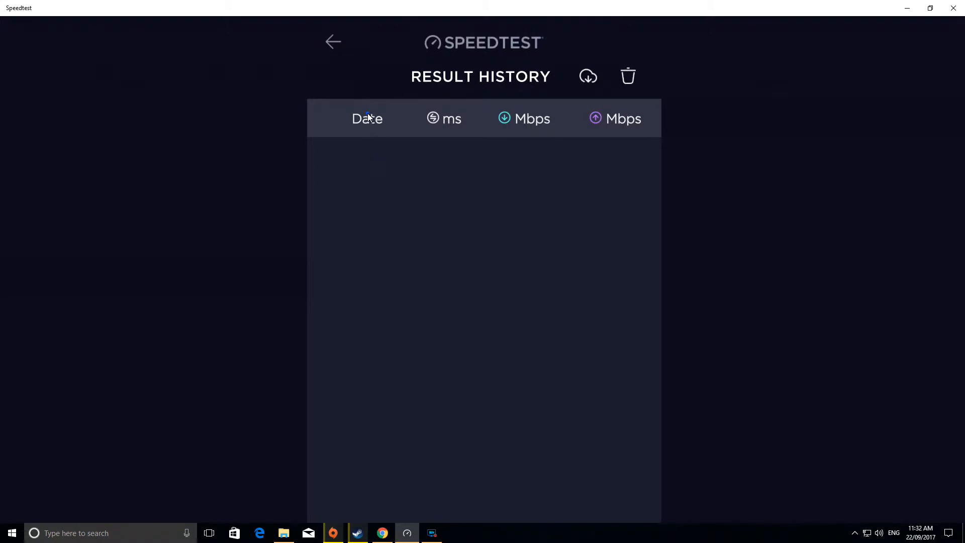
pyautogui.click(333, 41)
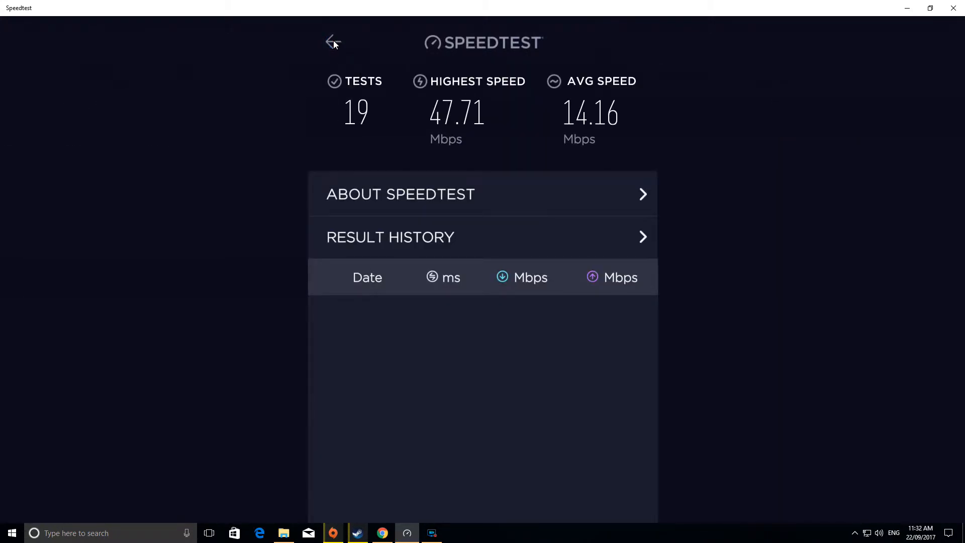
pyautogui.moveTo(465, 130)
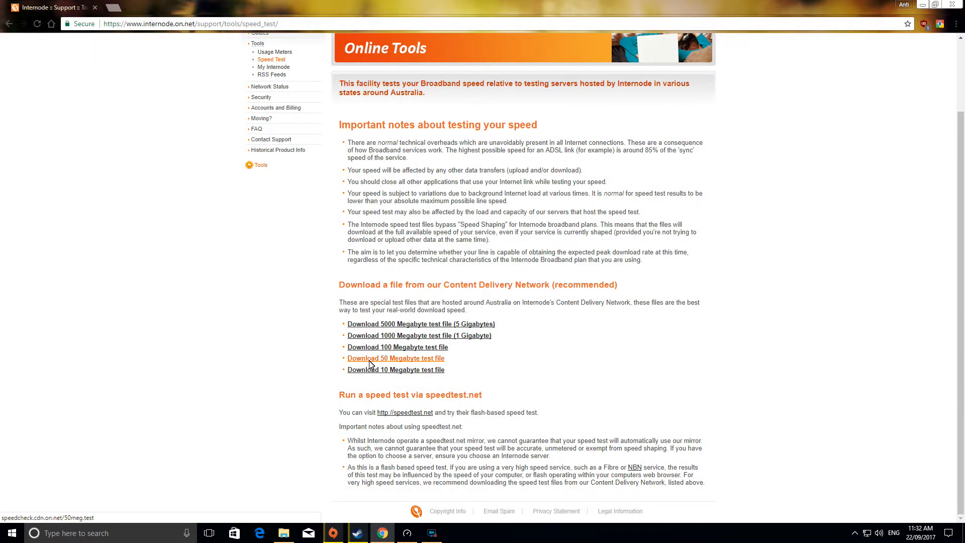
# - Download the 50 Megabyte test file and confirm 47.68 MB in Chrono Download Manager
pyautogui.click(396, 358)
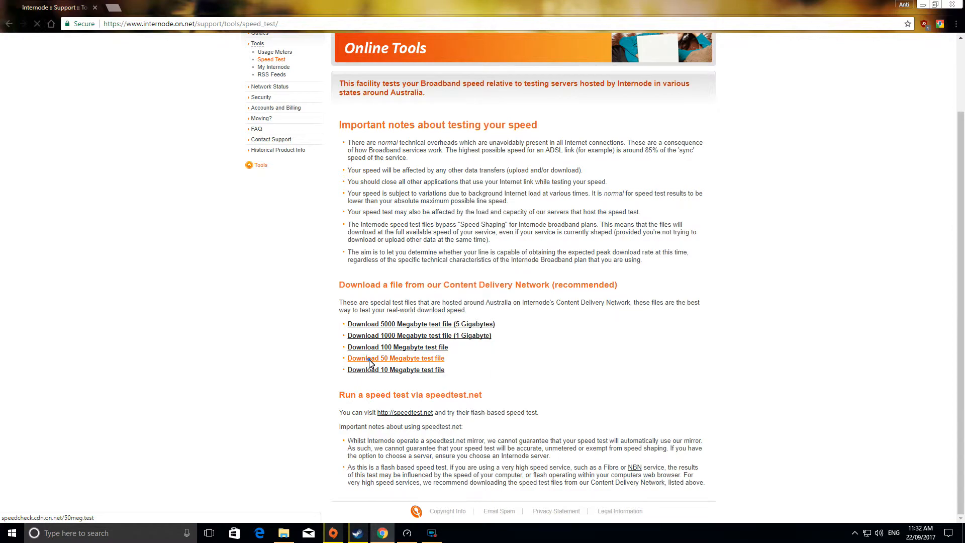
pyautogui.click(395, 358)
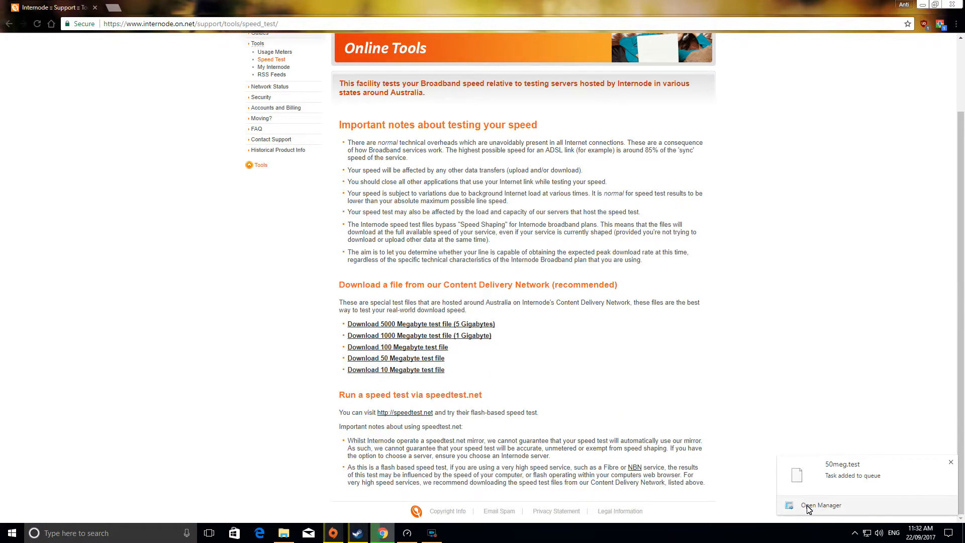
pyautogui.click(821, 504)
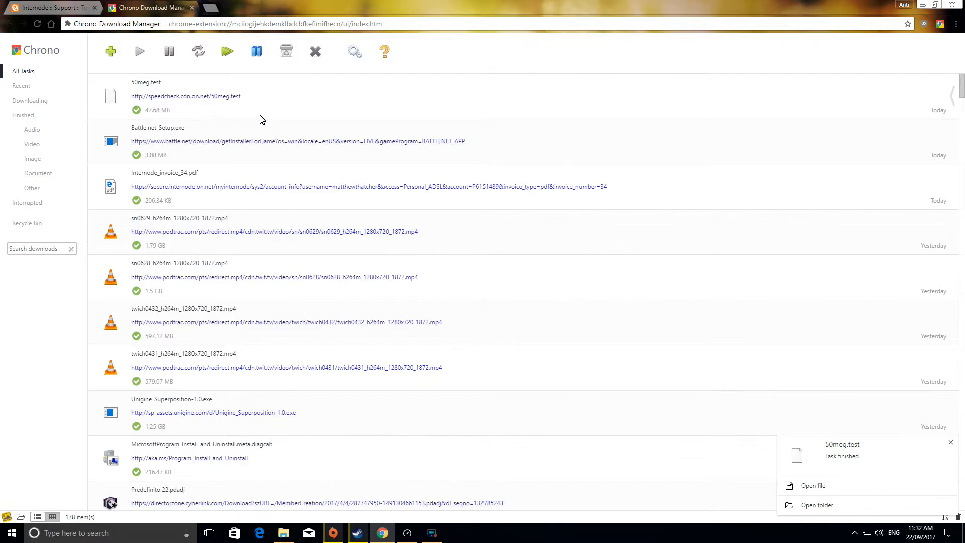
pyautogui.moveTo(939, 13)
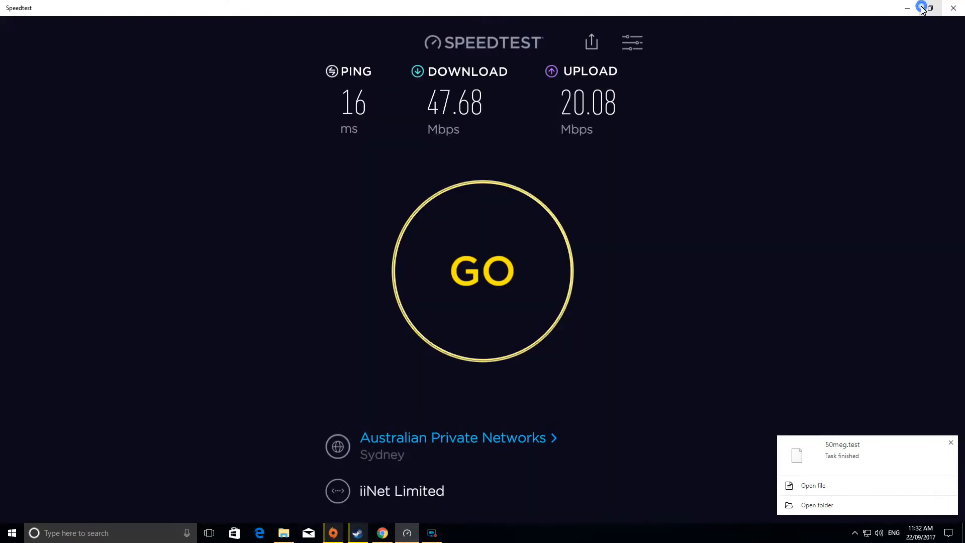
pyautogui.moveTo(547, 314)
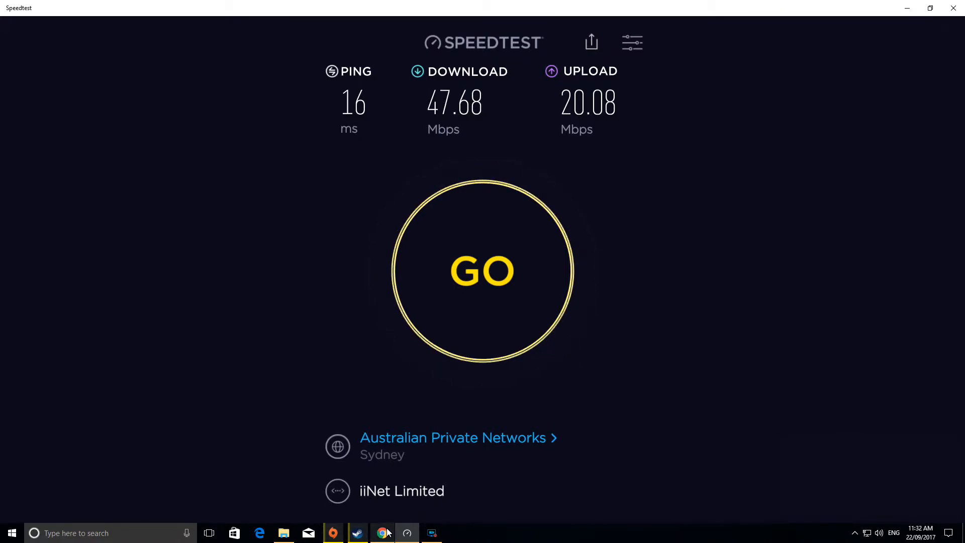
pyautogui.moveTo(384, 533)
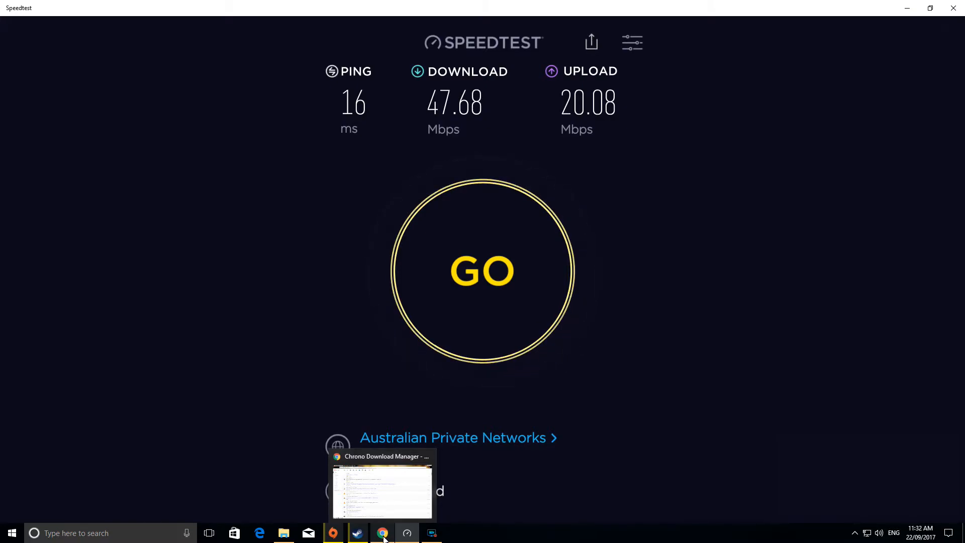
# - Resume the Battleborn download to about 46.7 Mbps, then pause it again
pyautogui.click(357, 533)
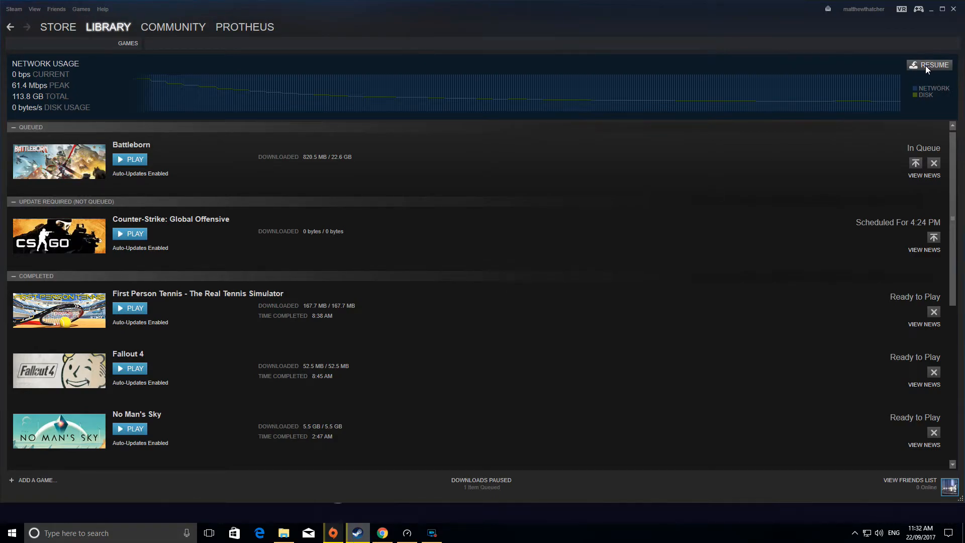
pyautogui.click(936, 64)
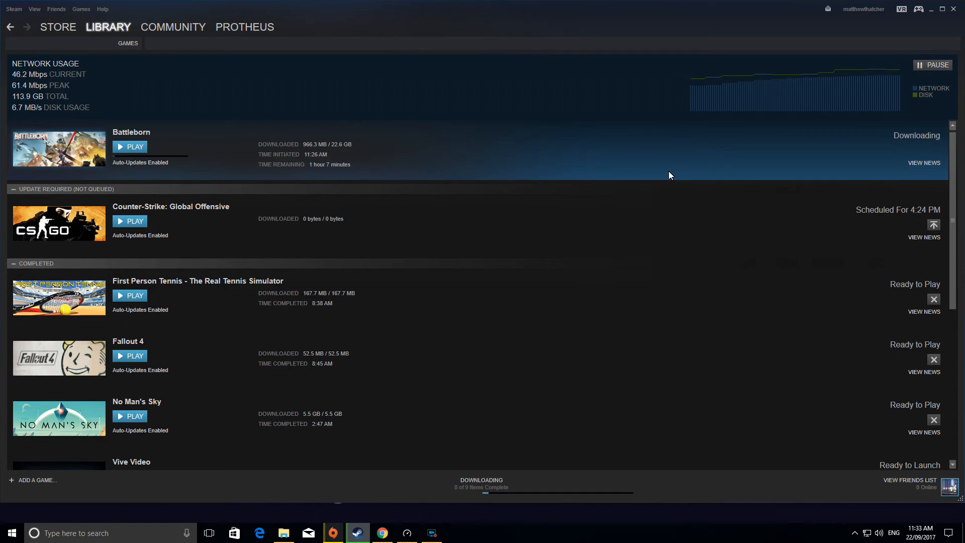
pyautogui.click(934, 65)
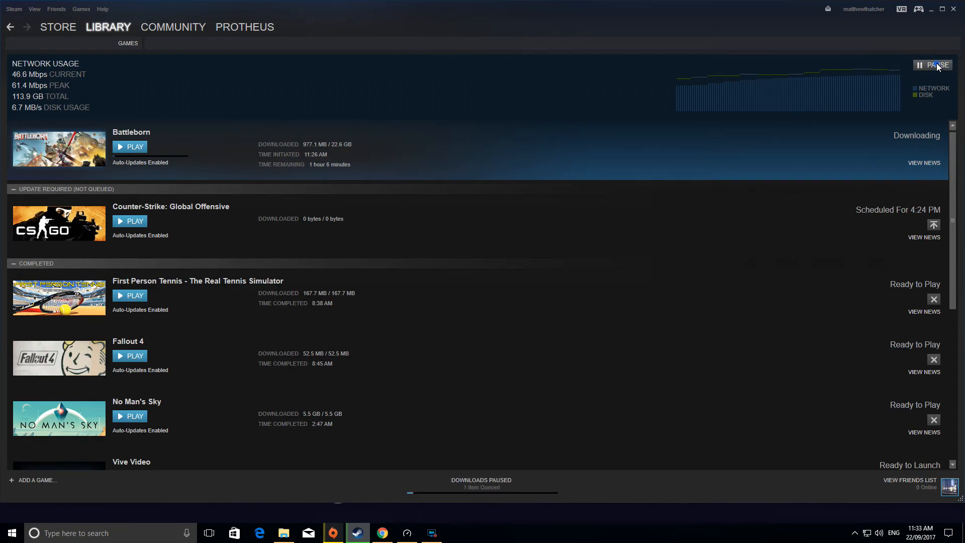
pyautogui.click(933, 65)
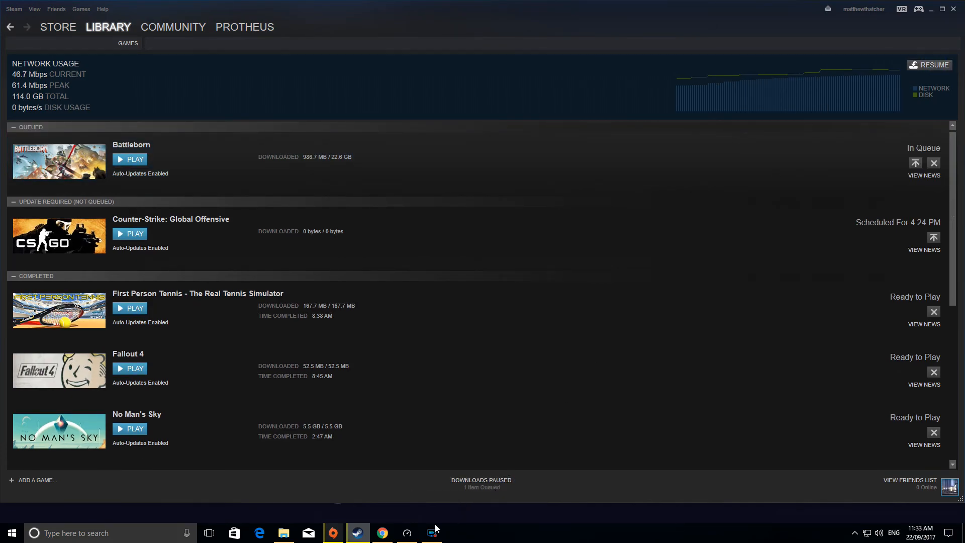